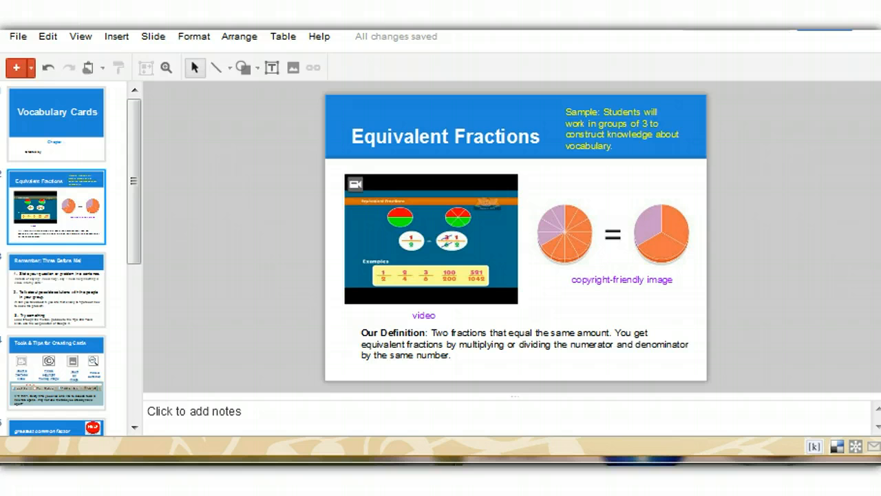
mouse_move(154, 89)
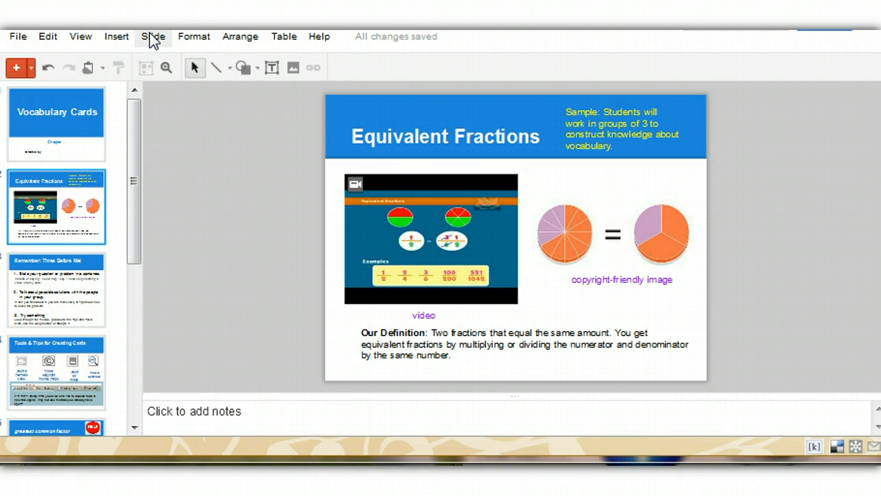
Duplicate the Equivalent Fractions vocabulary card via the Slide menu.
click(151, 36)
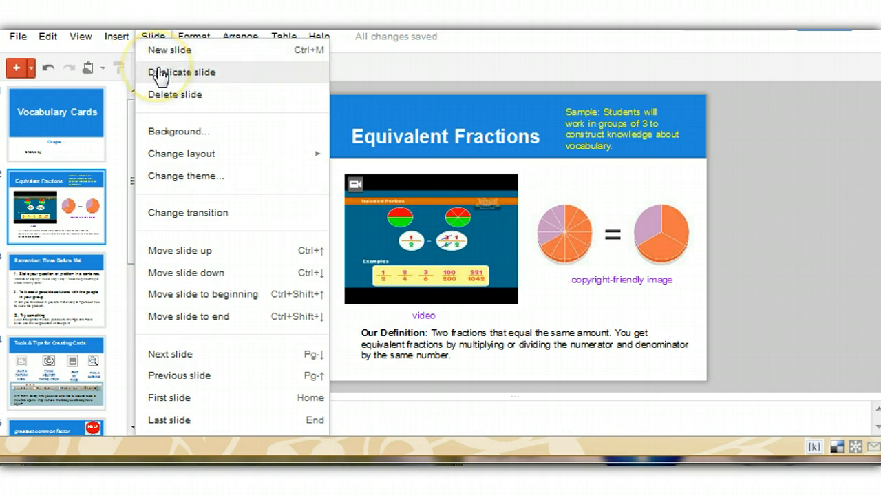
click(182, 71)
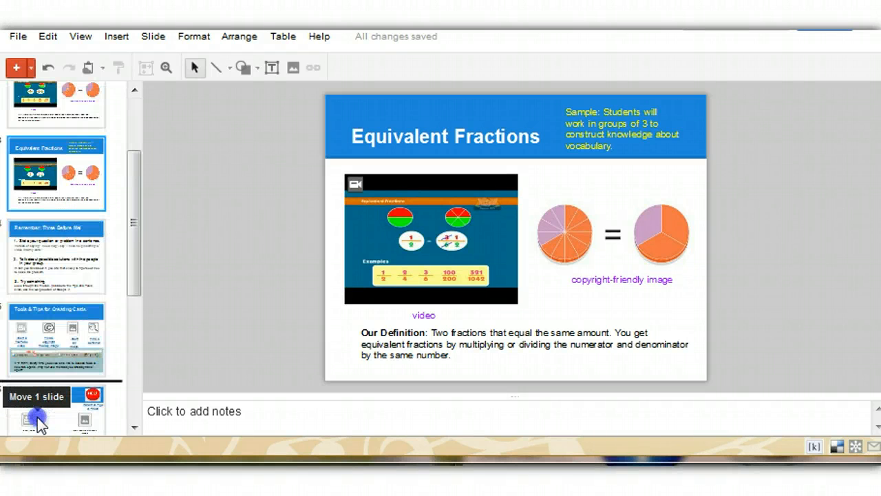
Move the copied card down the filmstrip to sit after Test Your Knowledge.
scroll(down, 3)
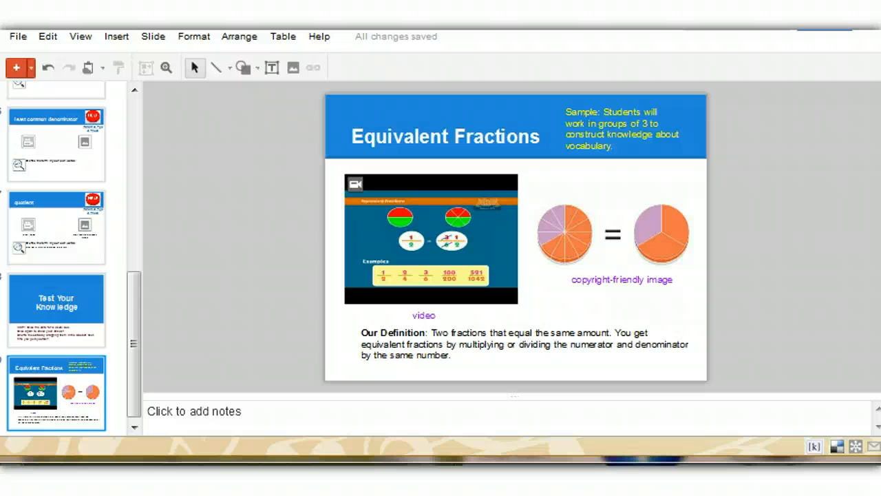
mouse_move(585, 137)
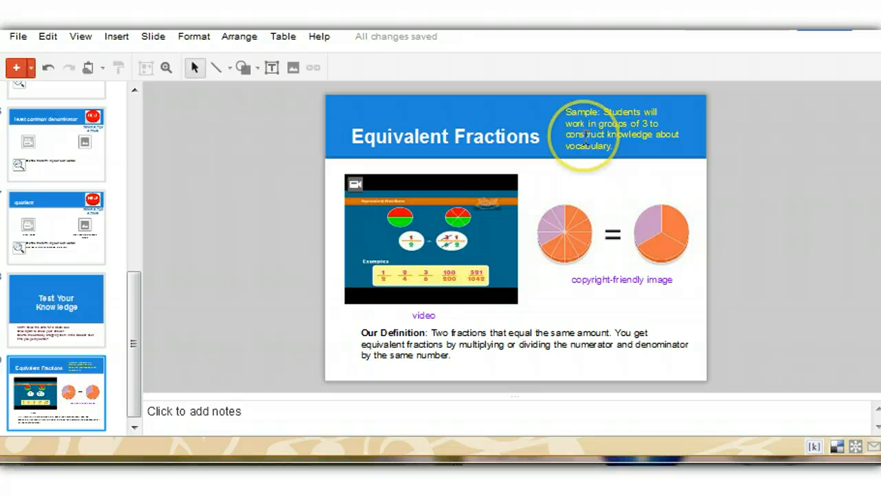
Delete the sample note, image caption, video caption and video, leaving the pie images centred.
click(606, 135)
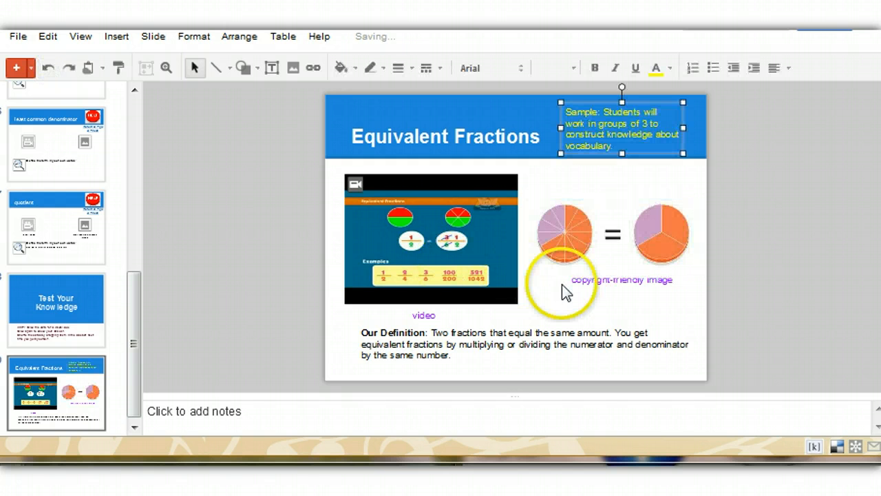
click(623, 280)
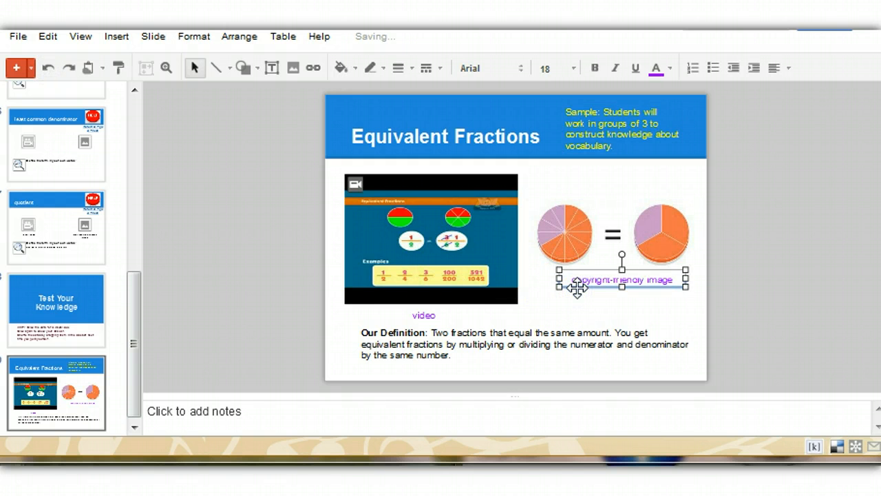
click(620, 126)
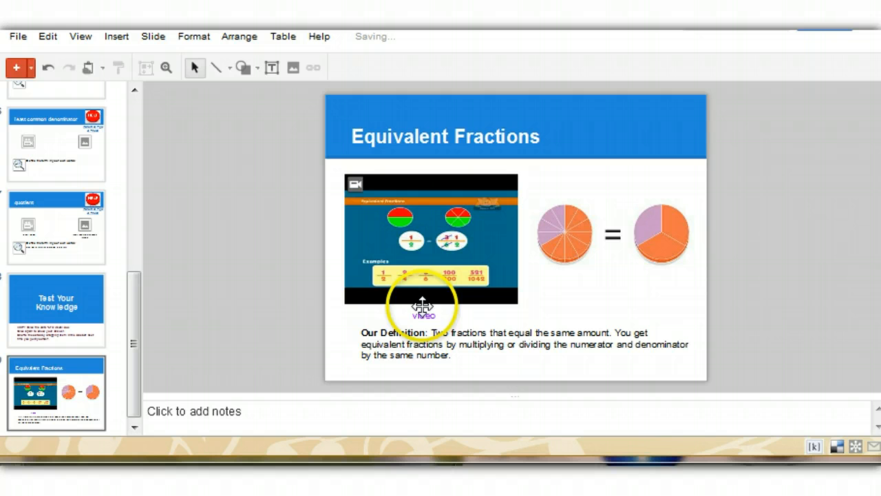
click(424, 314)
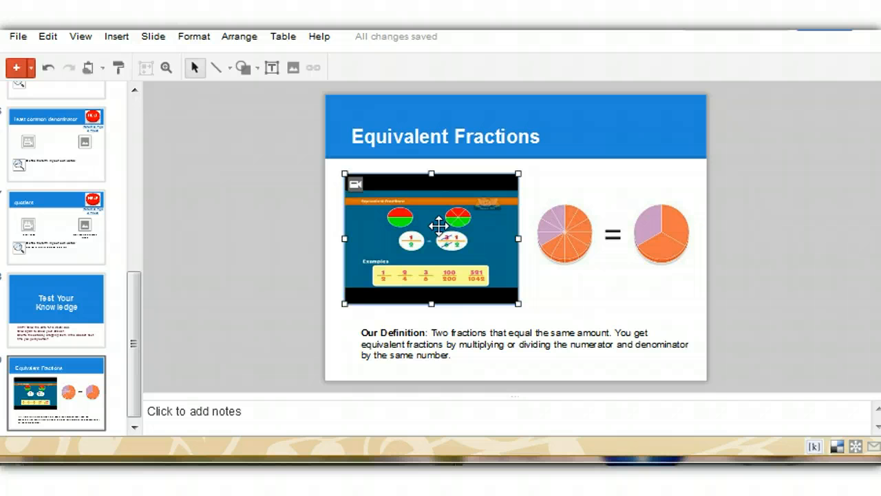
key(Delete)
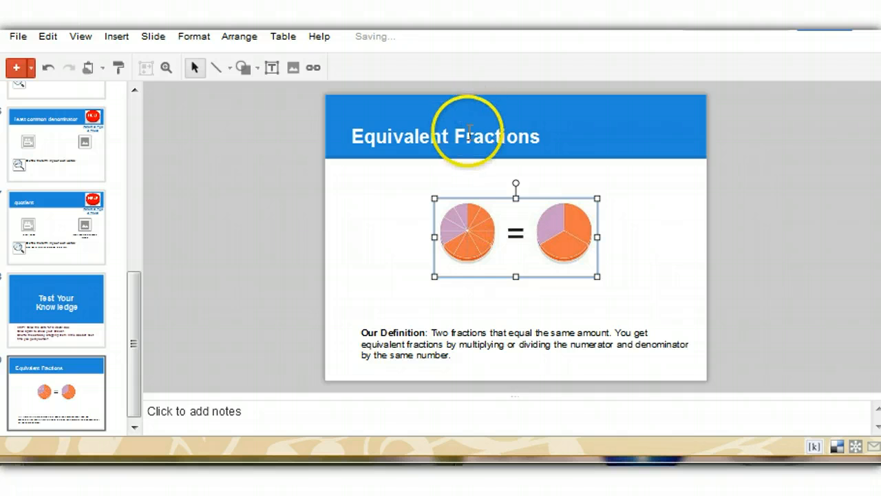
Centre-align the Equivalent Fractions title on the header banner and check it against the neighbouring card.
click(446, 136)
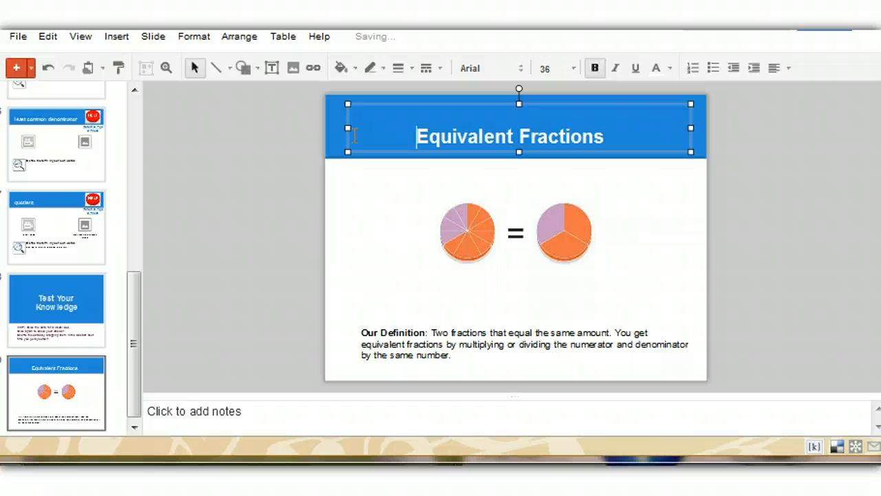
mouse_move(124, 200)
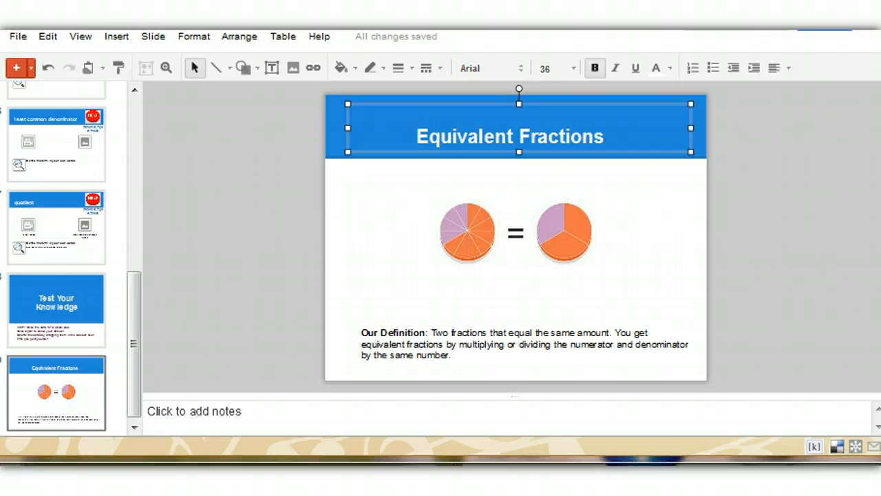
click(55, 309)
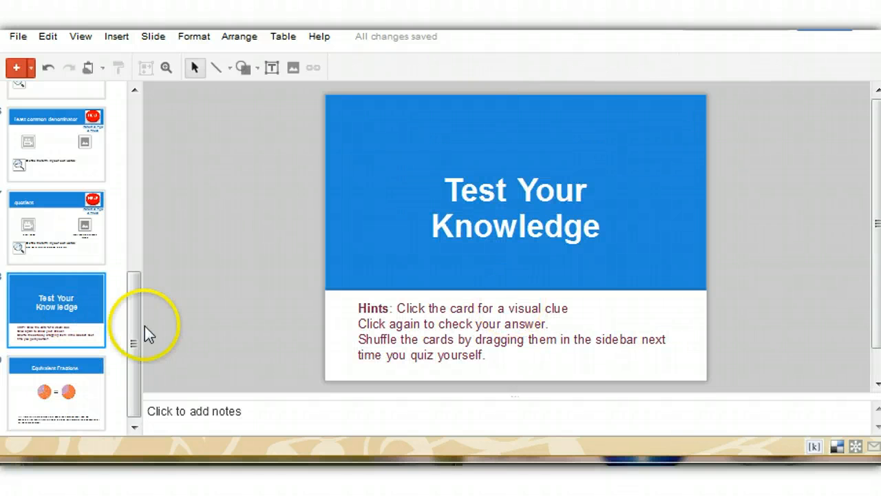
click(56, 392)
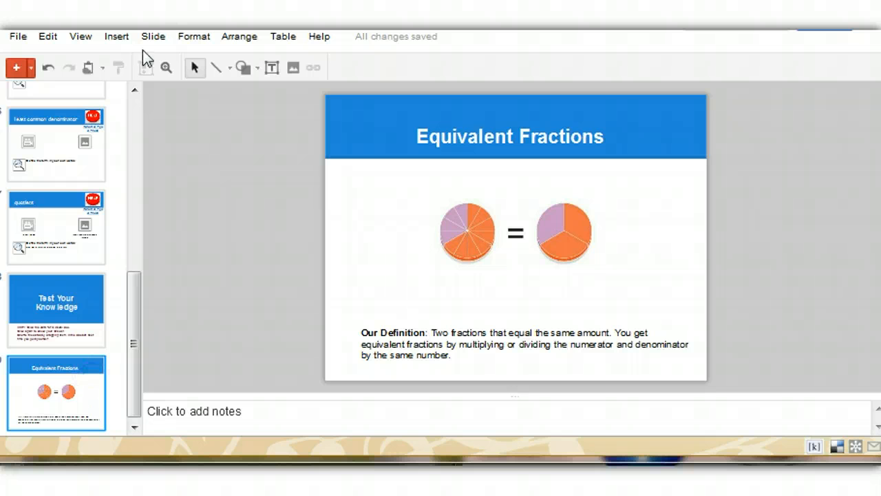
Show the animations panel and select the pair of pie images for animating.
click(153, 35)
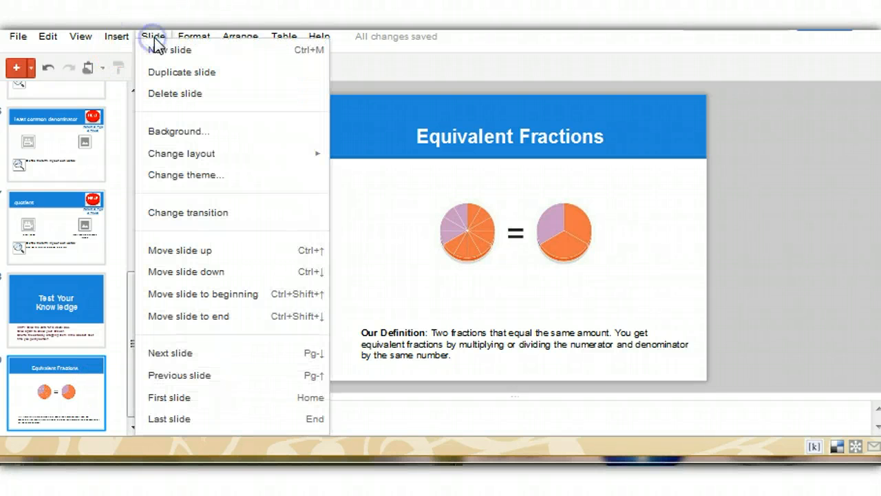
mouse_move(182, 212)
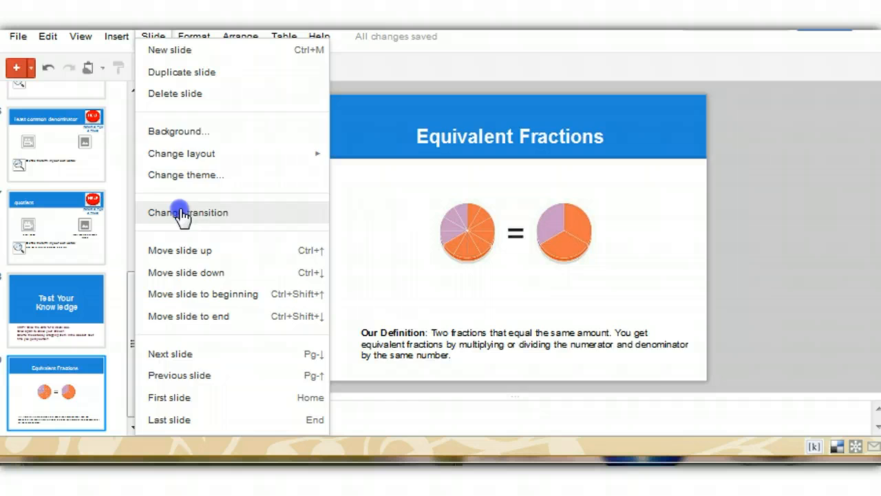
click(187, 212)
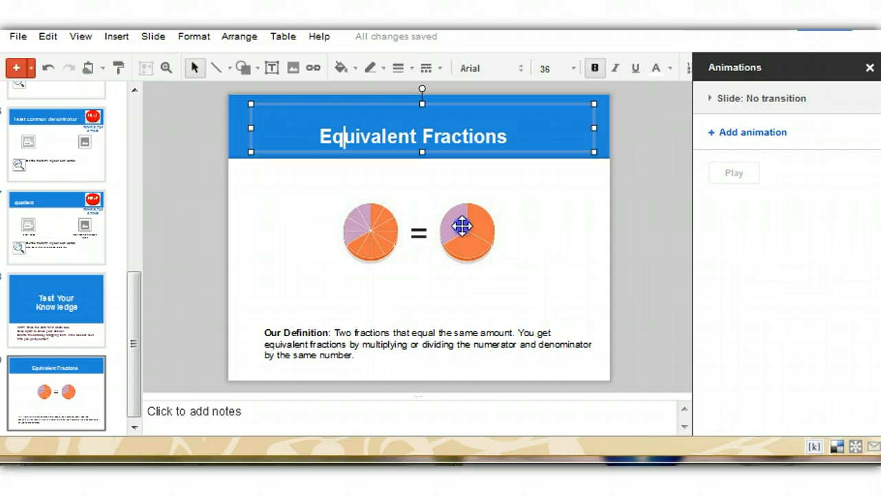
click(427, 344)
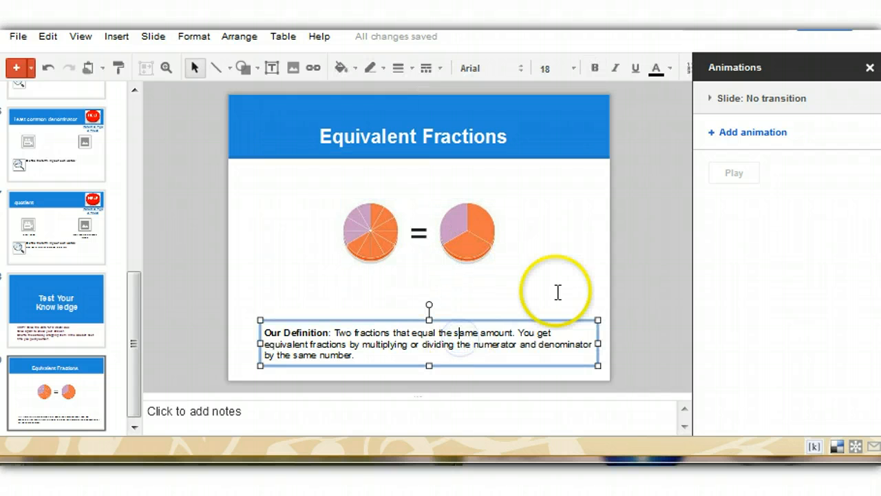
click(559, 299)
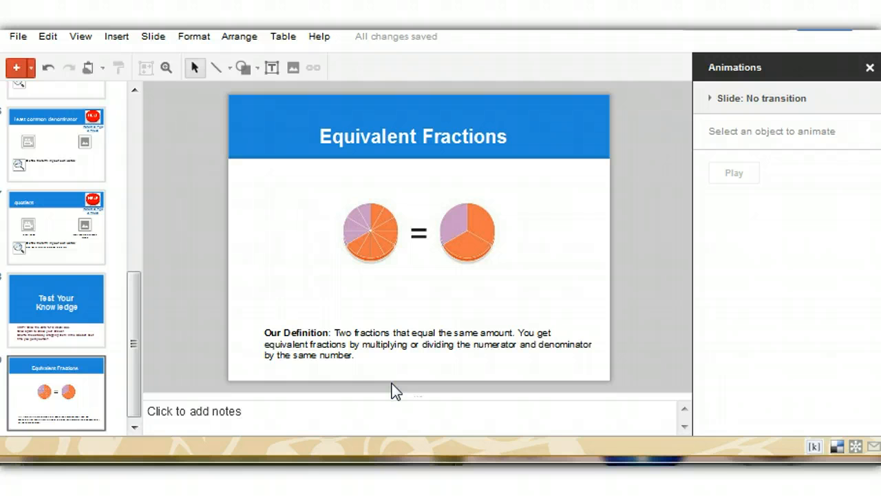
mouse_move(385, 366)
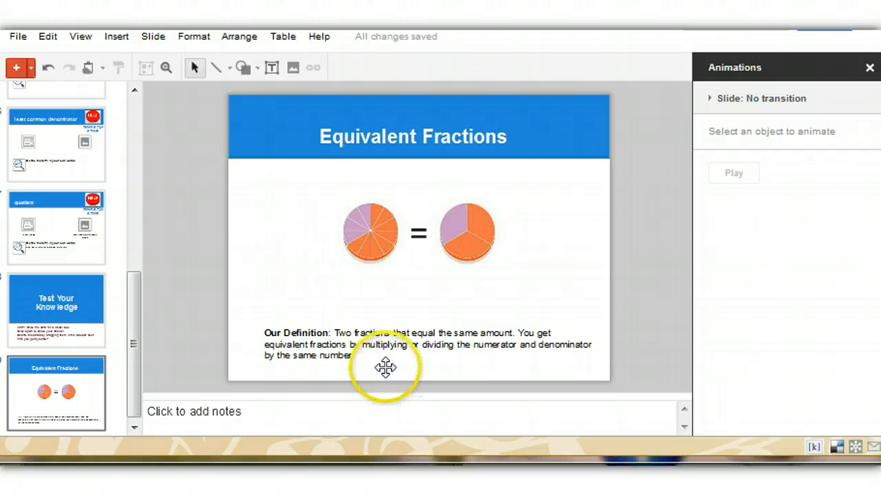
click(385, 344)
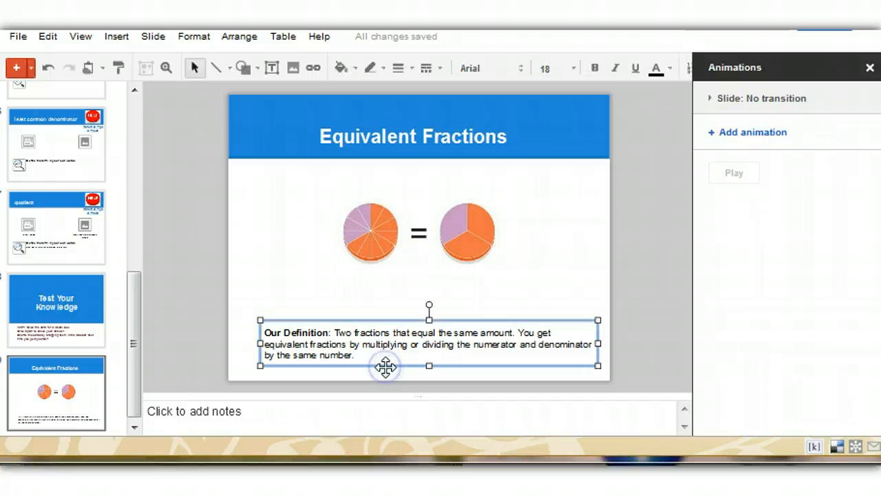
mouse_move(374, 240)
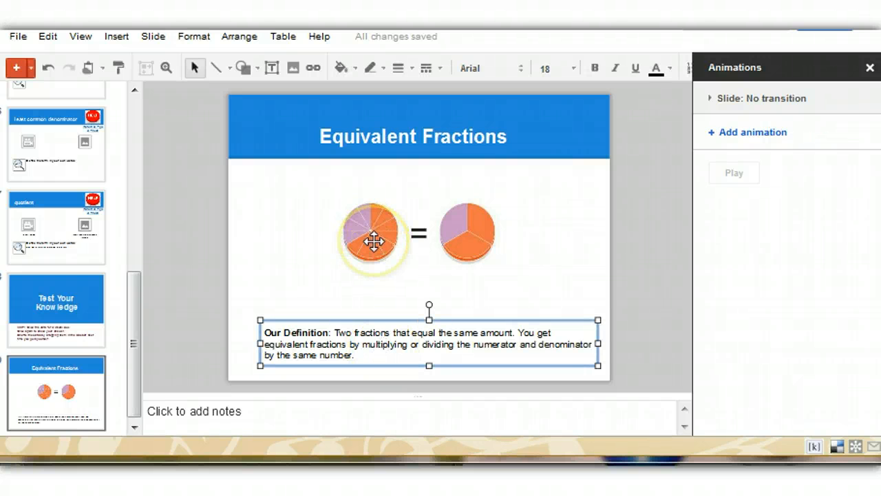
click(369, 234)
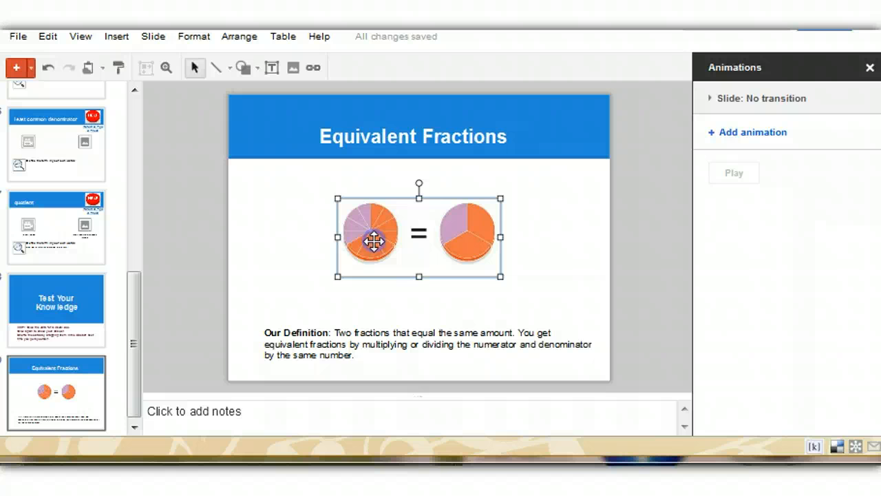
Give the pie images an on-click Appear animation at medium speed.
click(746, 132)
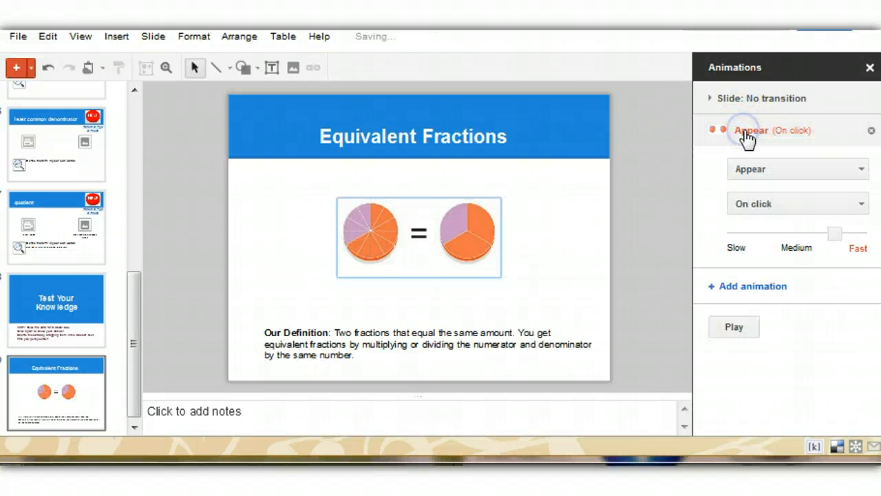
mouse_move(860, 168)
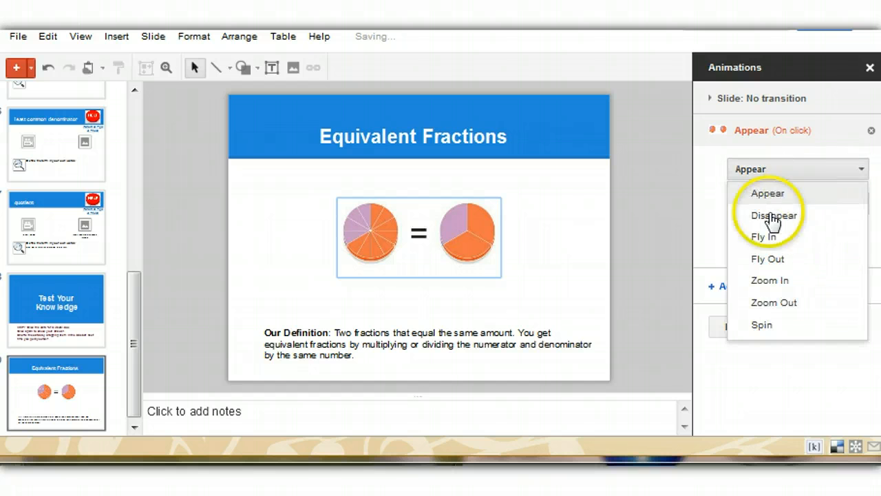
mouse_move(796, 303)
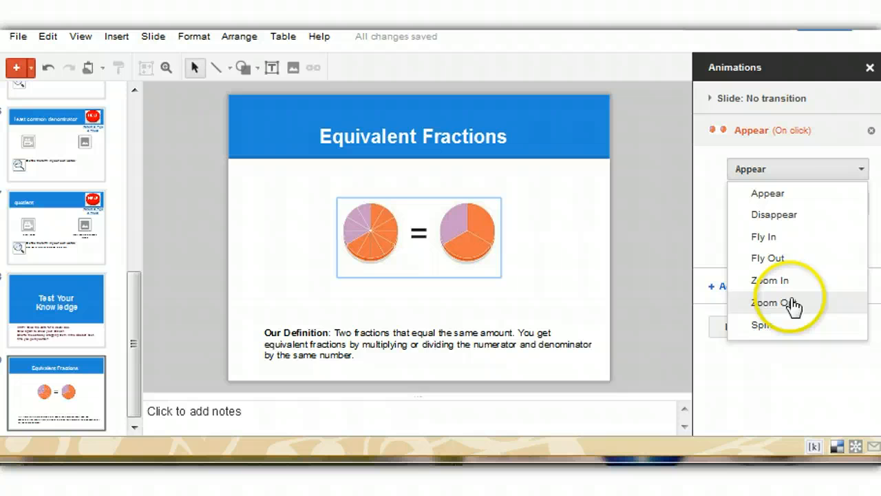
mouse_move(769, 193)
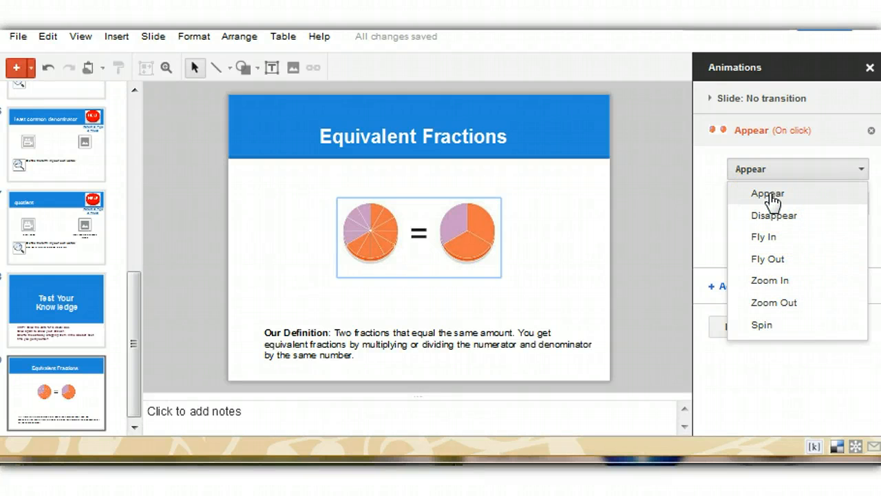
click(767, 193)
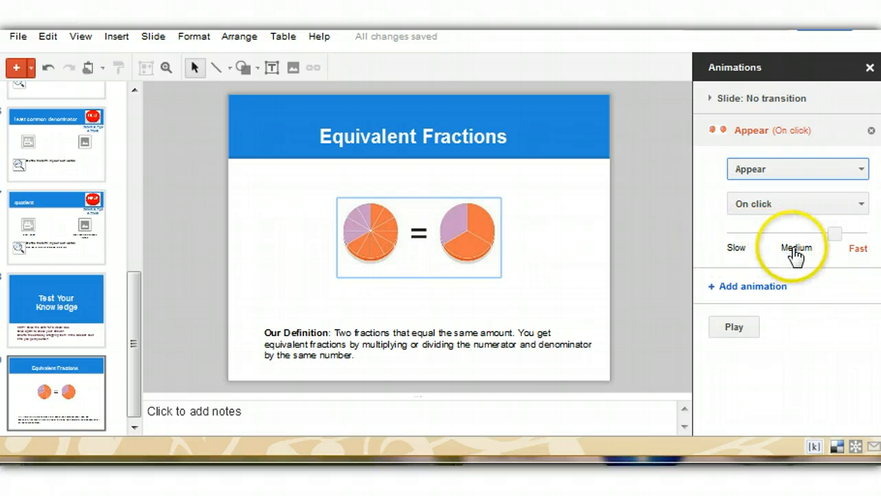
click(796, 234)
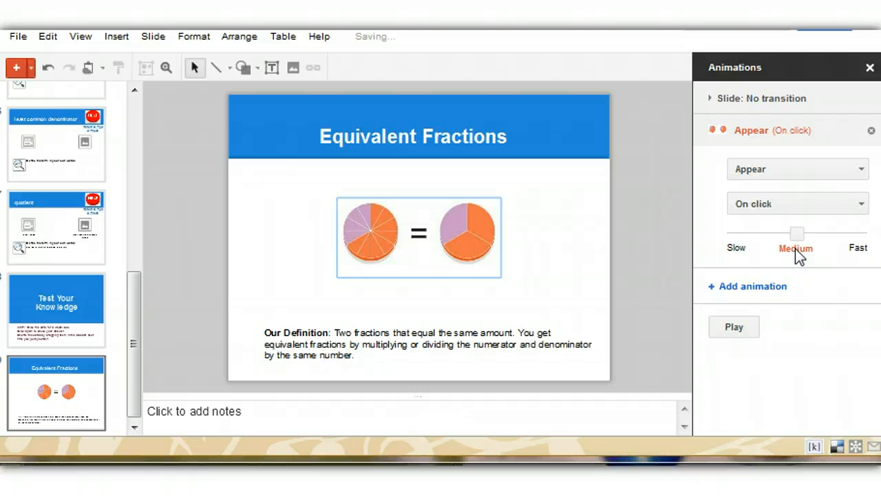
mouse_move(599, 245)
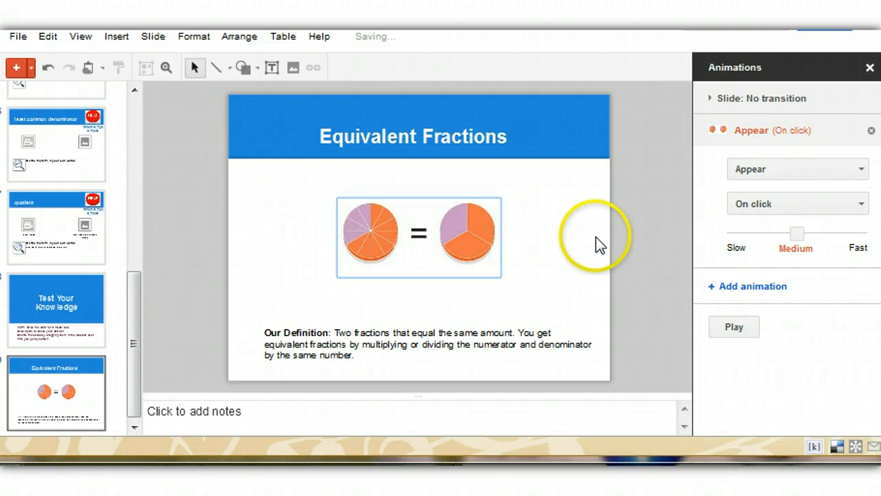
click(413, 136)
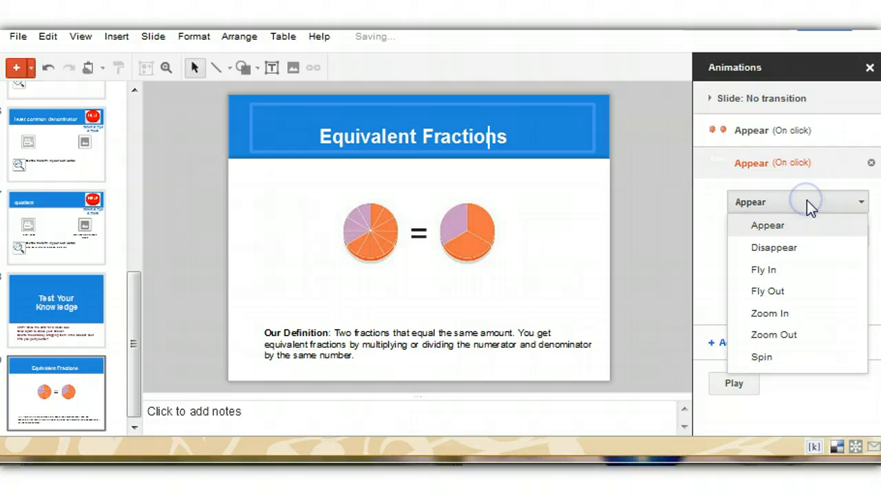
mouse_move(777, 268)
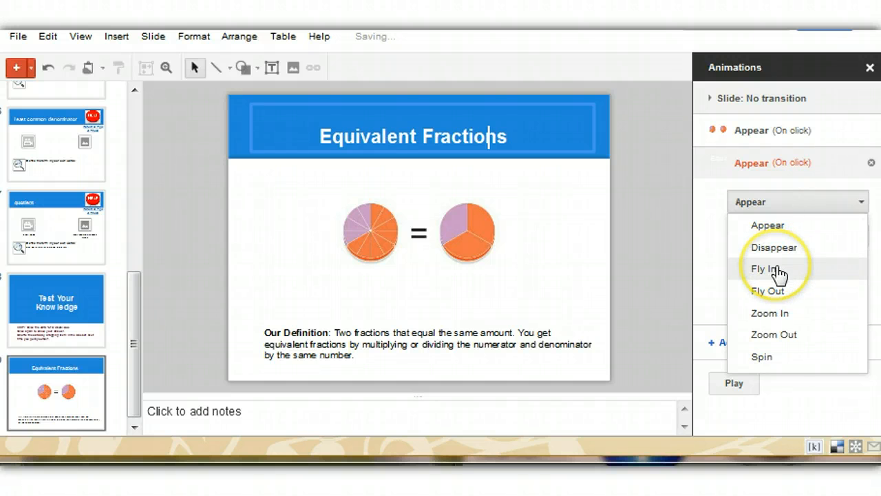
Set the title's animation to Fly In on click, following the pie images.
click(766, 269)
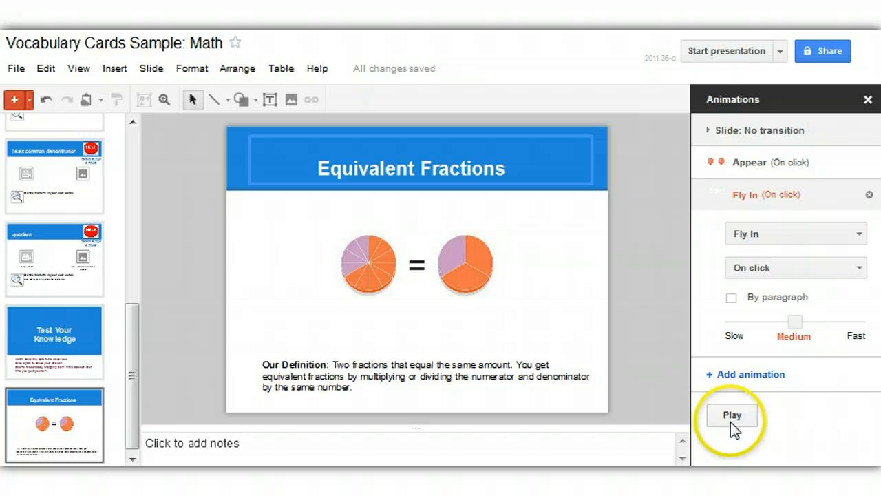
click(732, 416)
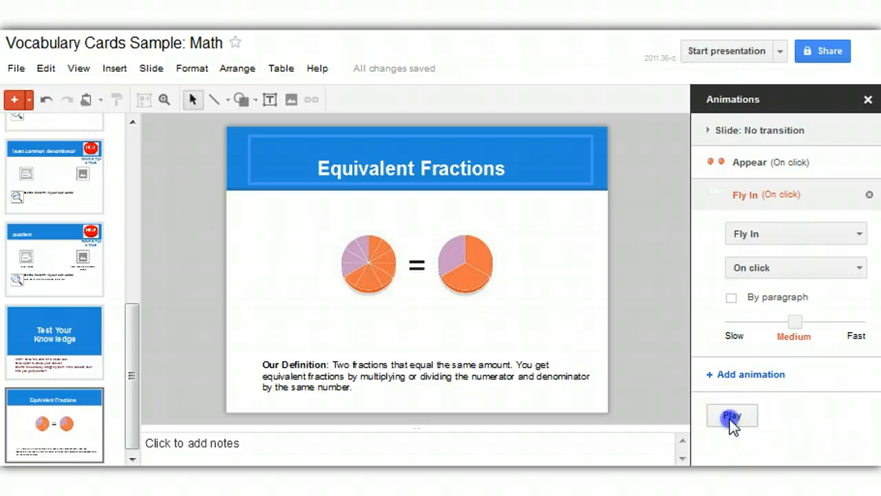
Click through the preview so the pie images appear and the title flies in.
click(732, 416)
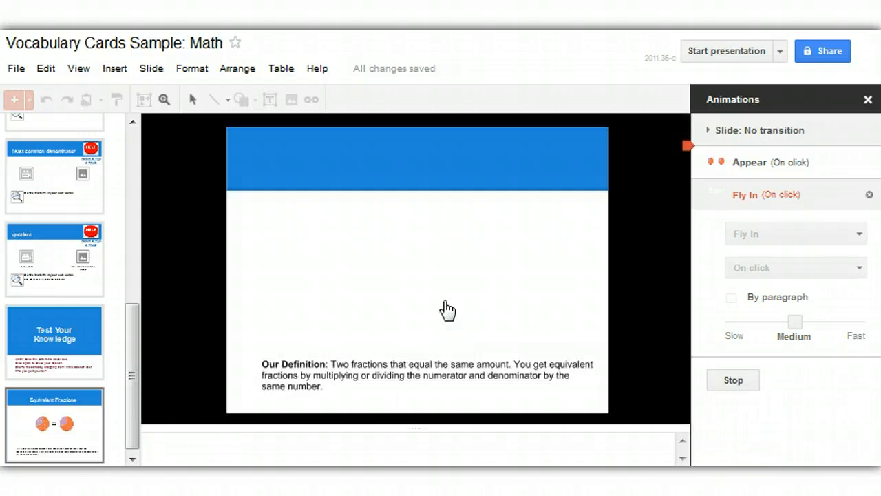
click(448, 309)
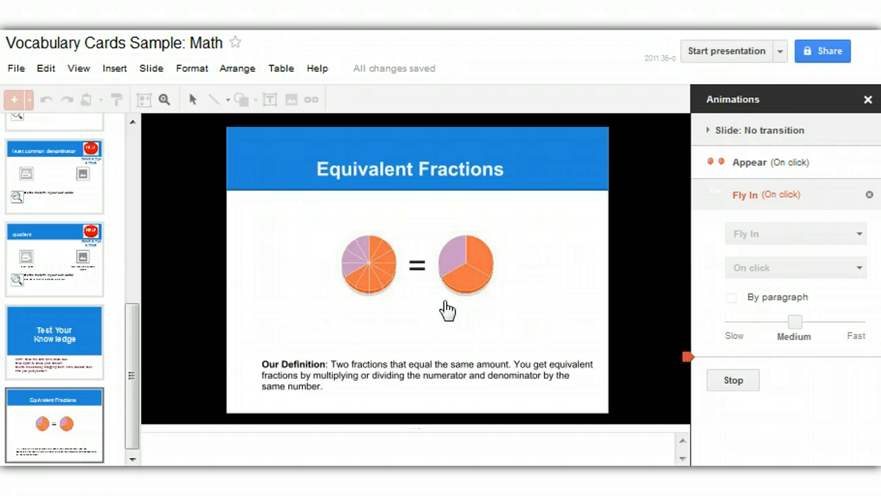
mouse_move(133, 310)
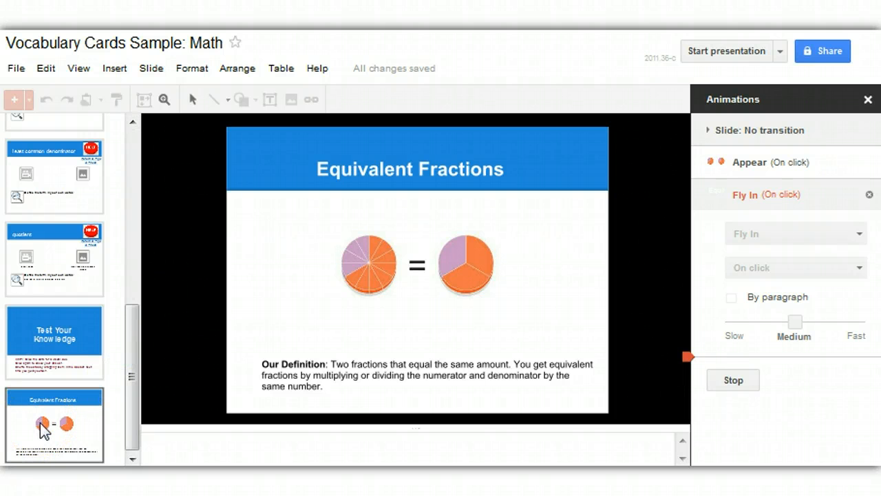
mouse_move(129, 378)
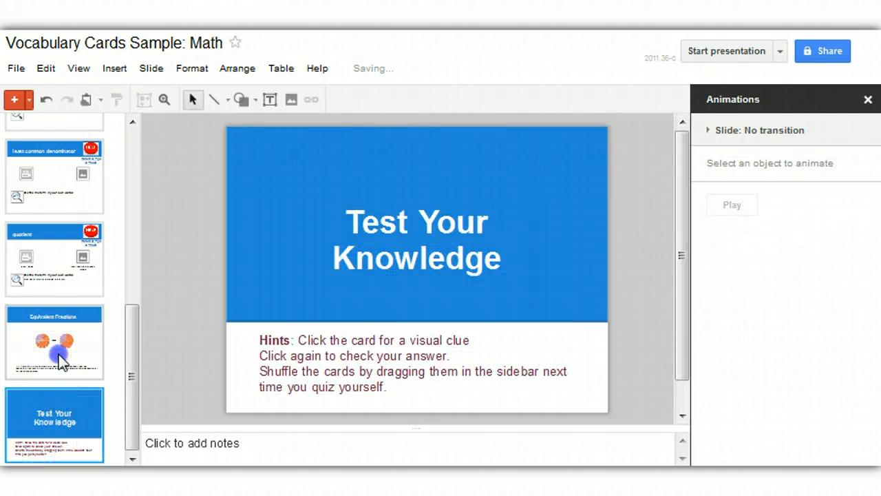
Leave the preview and return to the Equivalent Fractions card after Test Your Knowledge.
click(53, 341)
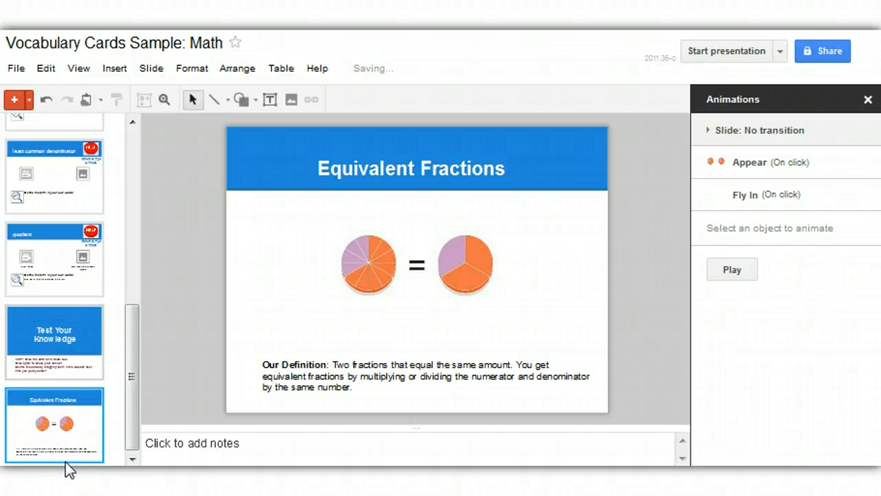